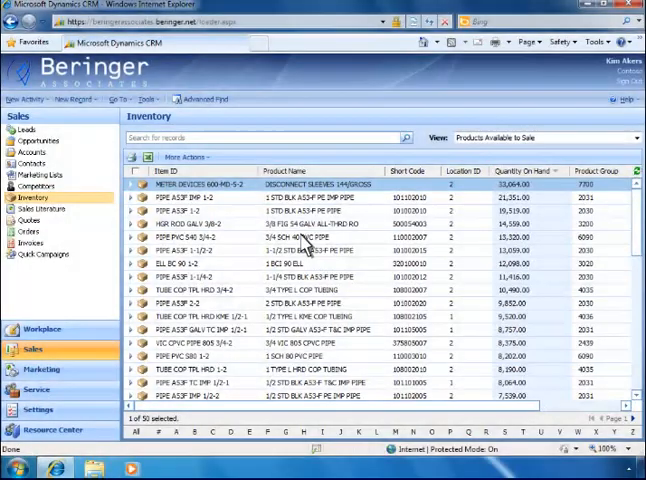
pyautogui.moveTo(205, 99)
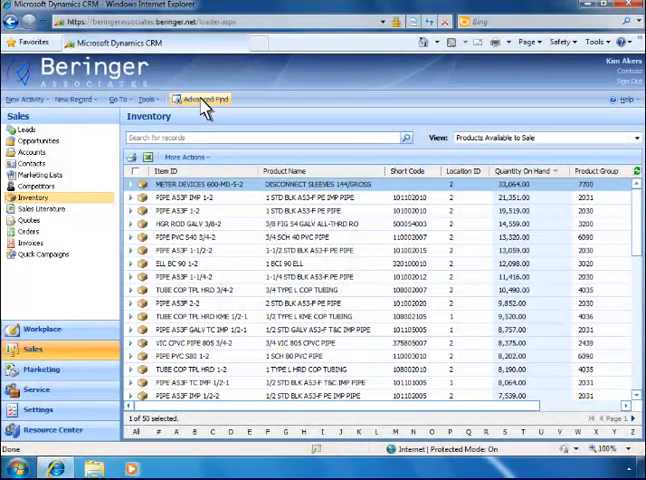
# Use Advanced Find to search inventory for 2510 to reach the ZEKS Air Drier account.
pyautogui.click(205, 99)
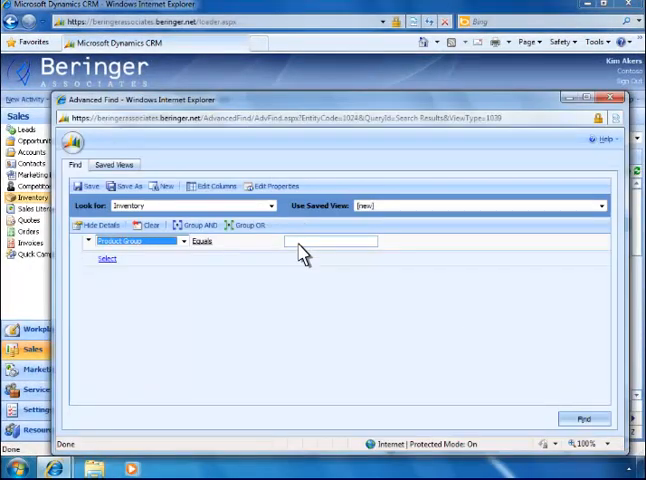
pyautogui.write('2510')
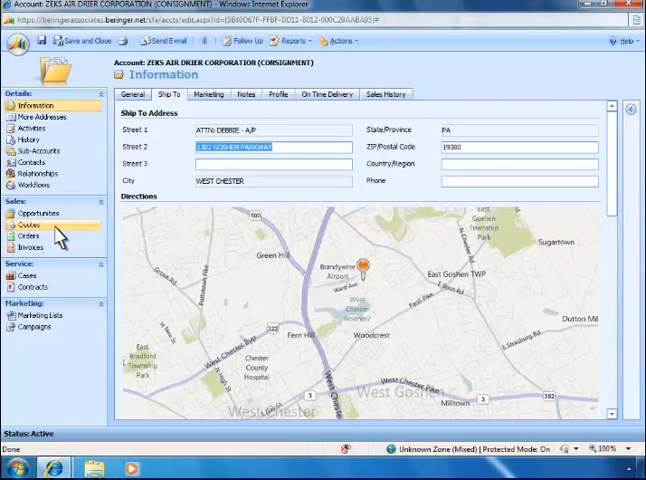
# Print quote 1175629 for the customer with the Default Quote Total mail merge template.
pyautogui.click(28, 225)
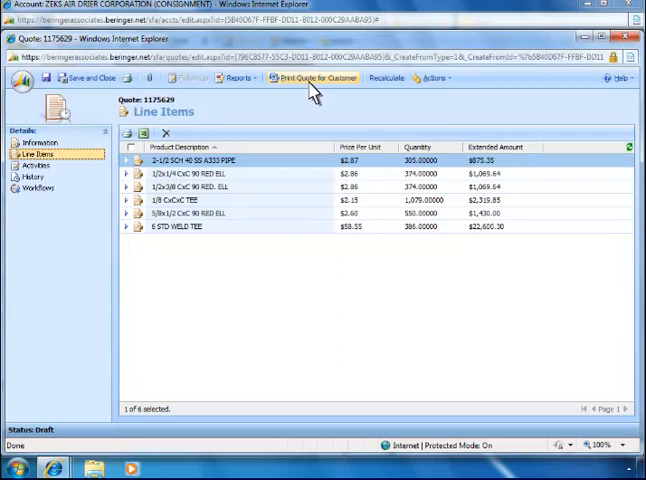
pyautogui.click(315, 78)
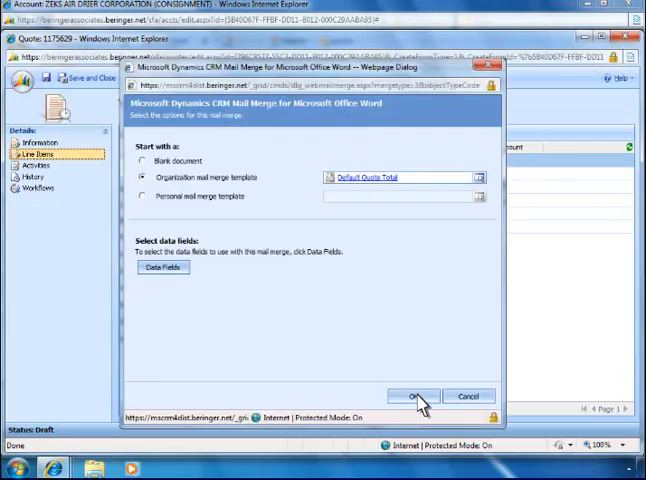
pyautogui.click(415, 396)
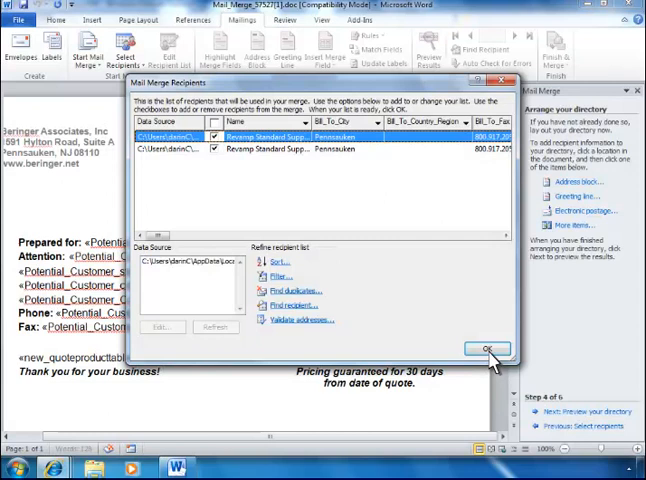
# Accept the Mail Merge Recipients list to complete the Word quote merge.
pyautogui.click(484, 349)
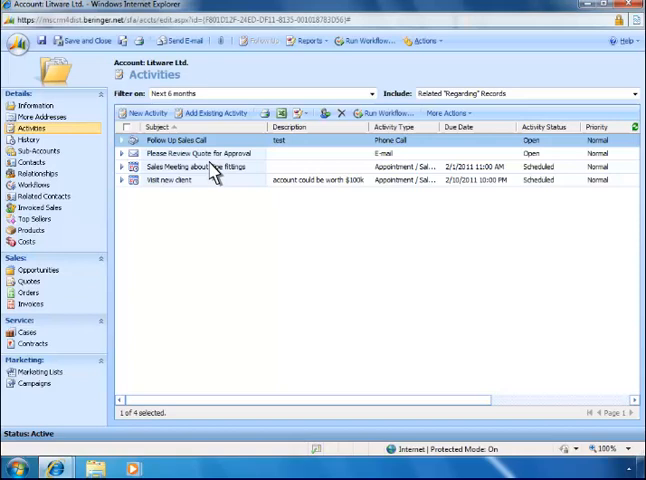
# Open the Pipe fittings sales meeting and enter a 73.00 account-specific expense.
pyautogui.doubleClick(197, 166)
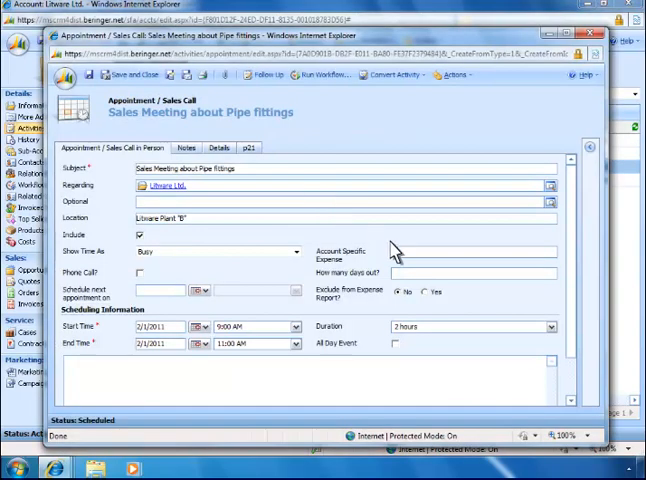
pyautogui.write('73.00')
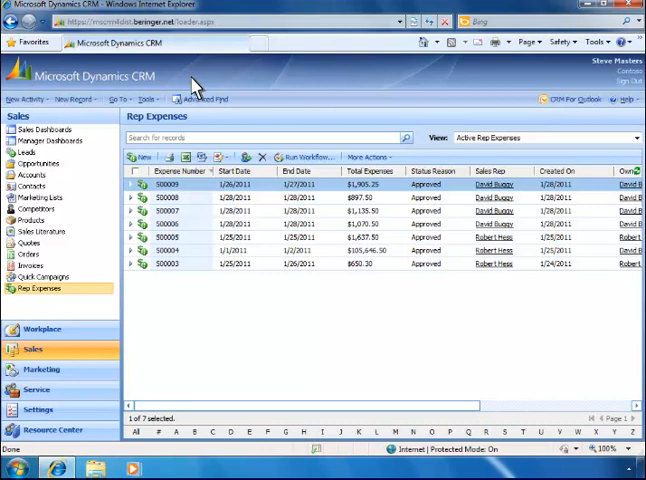
pyautogui.moveTo(145, 148)
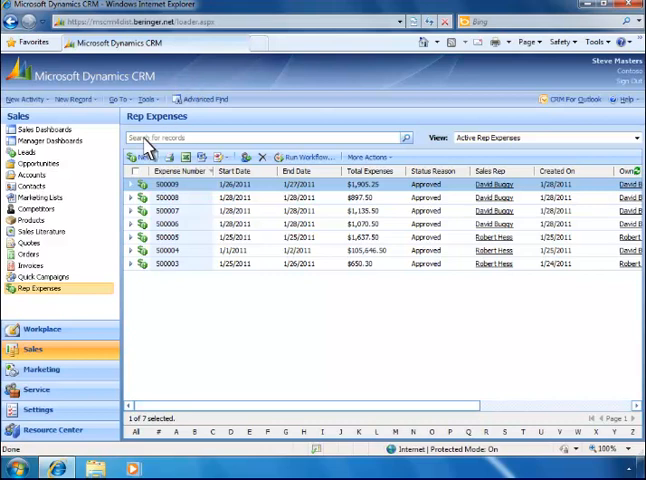
# Create rep expense 'Sales meetings for Feb. 1 - Feb. 2' dated 2/1/2011 to 2/2/2011.
pyautogui.click(132, 157)
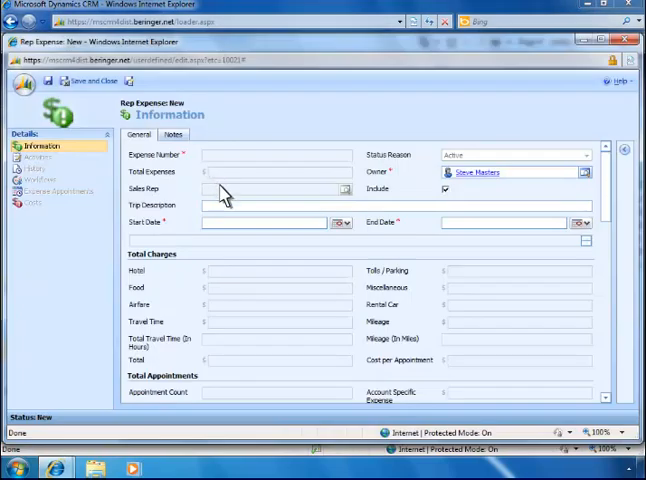
pyautogui.write('Sal')
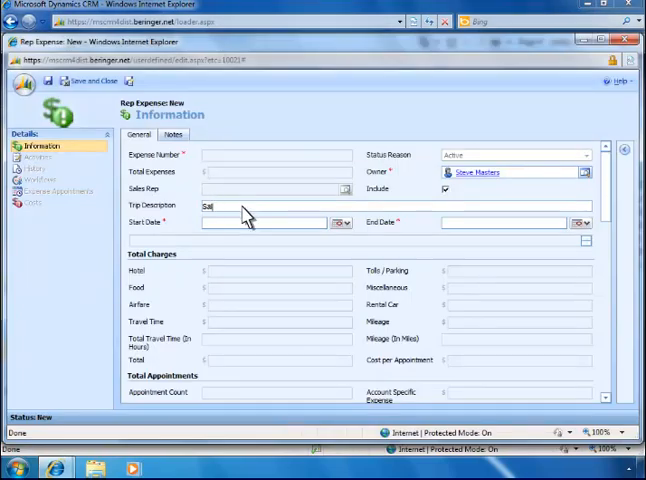
pyautogui.write('Sales meetings for Feb. 1 - Feb. 2')
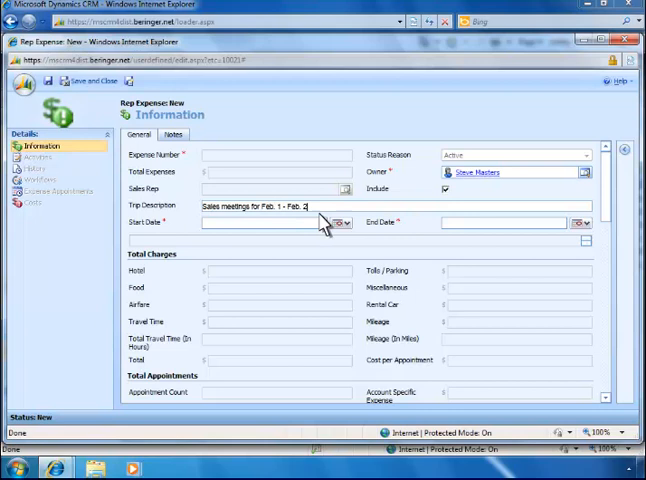
pyautogui.write('2/1/2011')
pyautogui.click(504, 222)
pyautogui.write('2/2/2011')
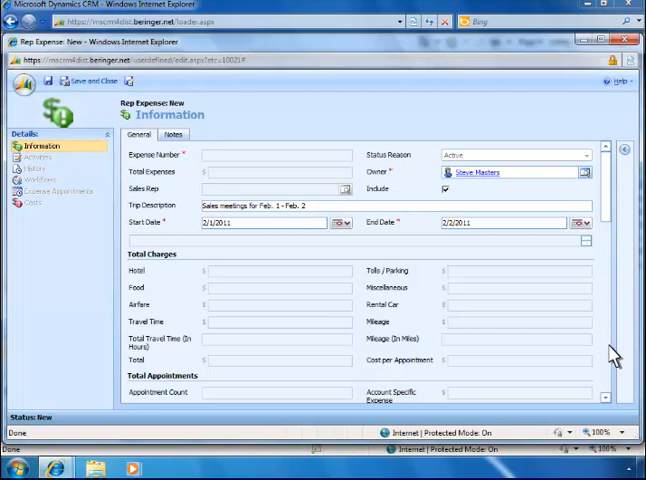
pyautogui.scroll(-3)
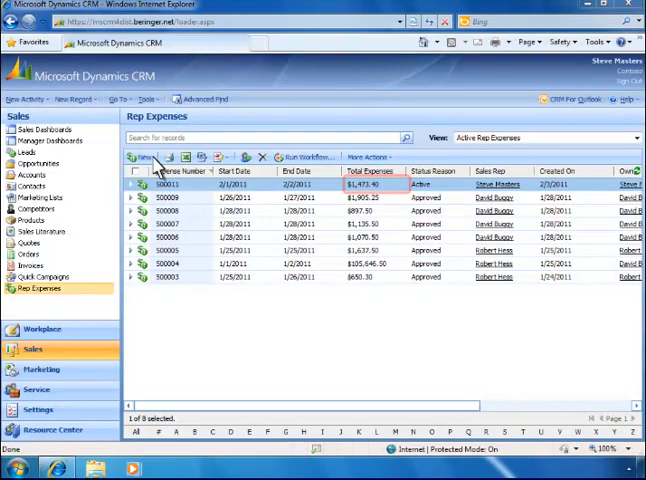
# Open expense S00011 and review its expense appointments.
pyautogui.doubleClick(184, 185)
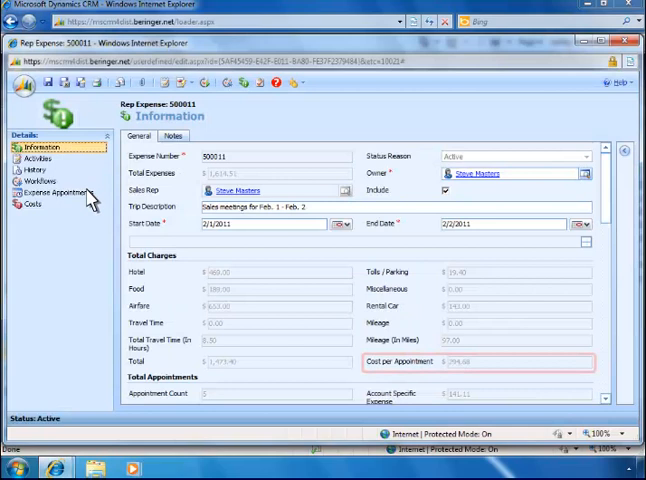
pyautogui.click(57, 192)
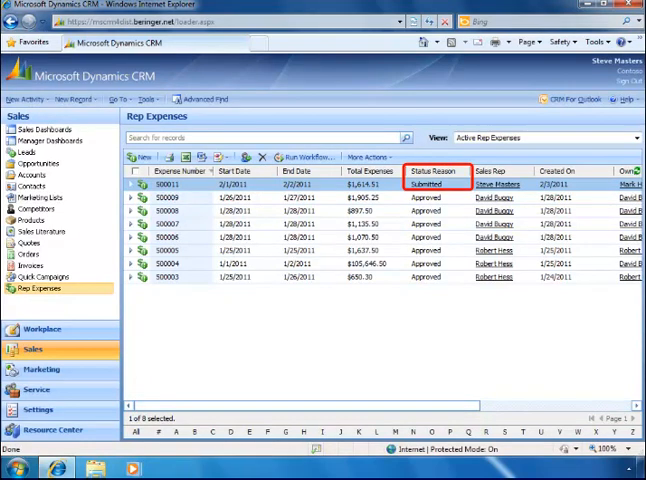
# Reopen S00011 to check its Approved status, then view Litware Ltd.'s costs.
pyautogui.doubleClick(165, 184)
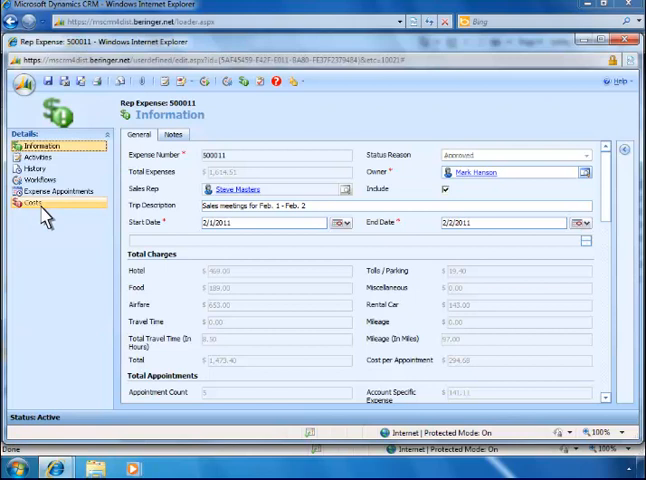
pyautogui.click(33, 205)
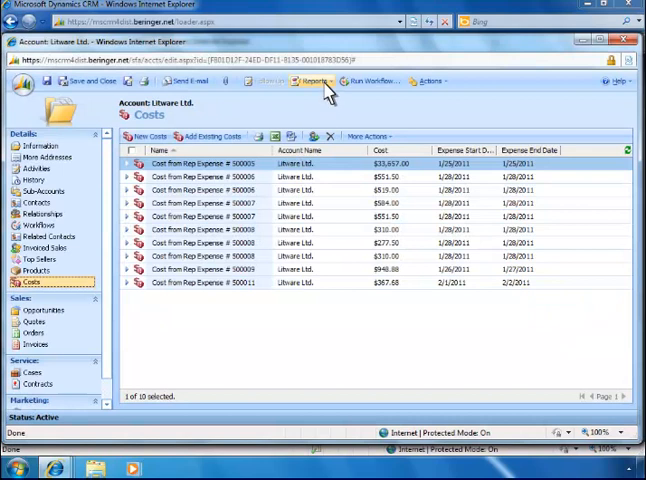
# Run the Expenses By Rep report and page to its next page.
pyautogui.click(314, 81)
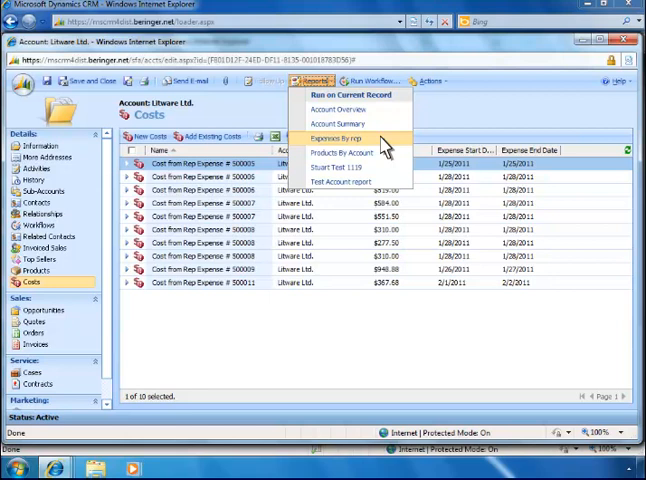
pyautogui.click(344, 138)
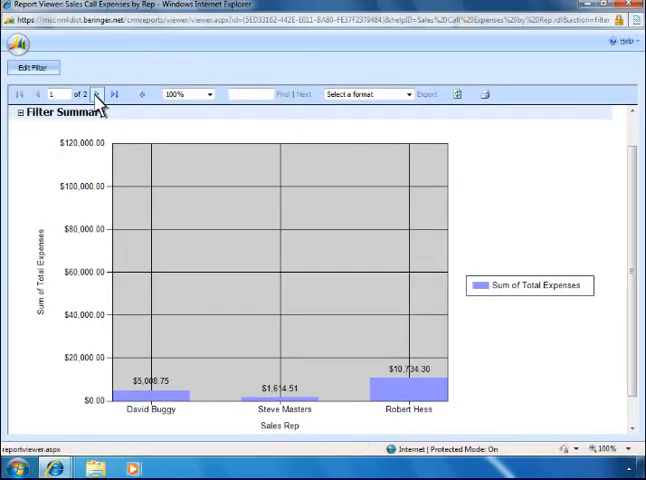
pyautogui.click(97, 94)
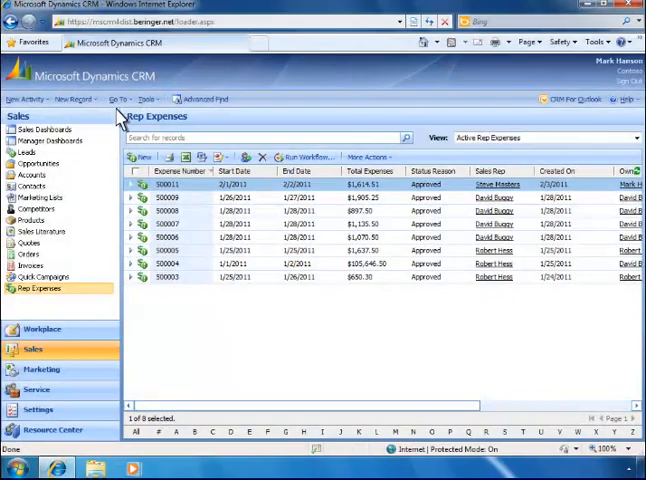
# Open Sales Dashboards showing the Sales $, Margin % and Margin $ charts.
pyautogui.click(43, 129)
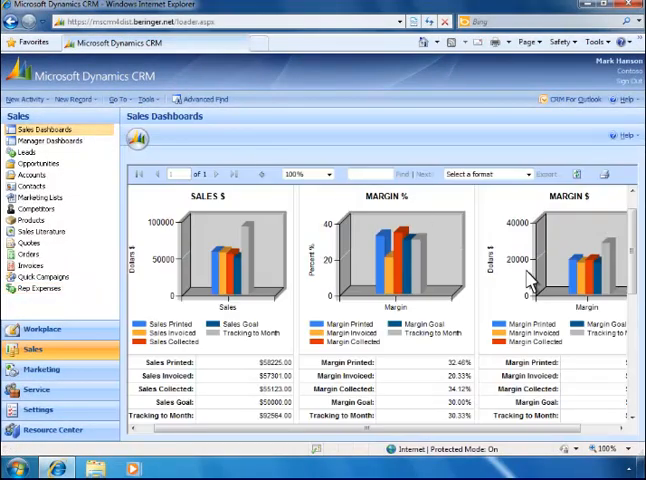
pyautogui.moveTo(638, 384)
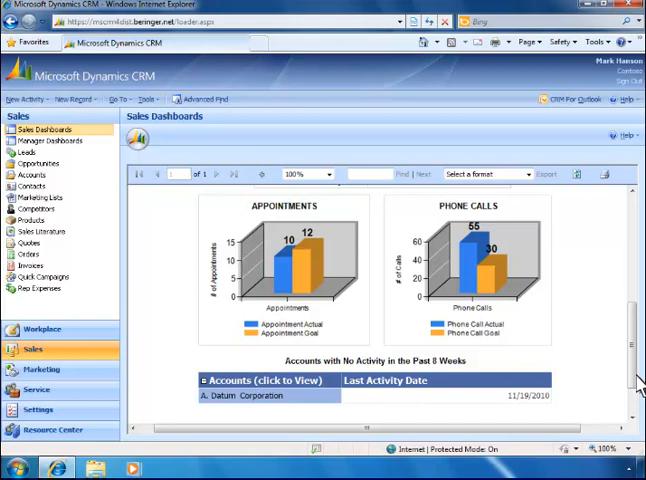
pyautogui.moveTo(241, 410)
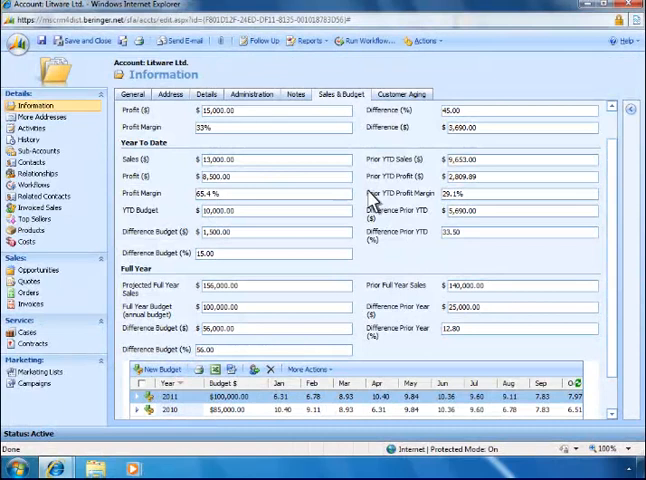
# Review Litware's customer aging, invoiced sales and top sellers, then run an account report.
pyautogui.click(402, 93)
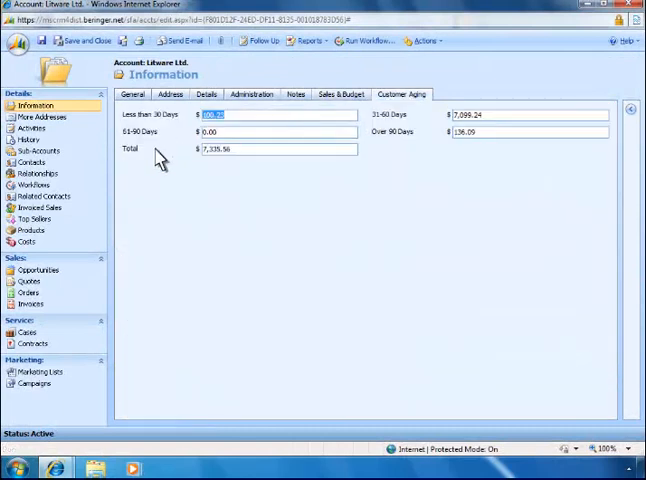
pyautogui.click(36, 208)
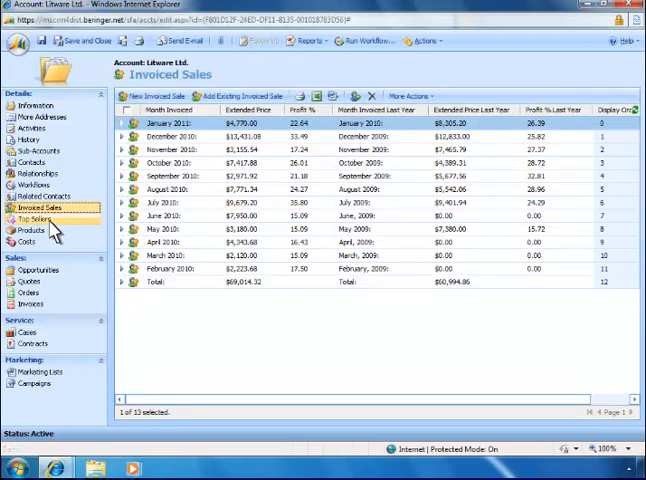
pyautogui.click(35, 219)
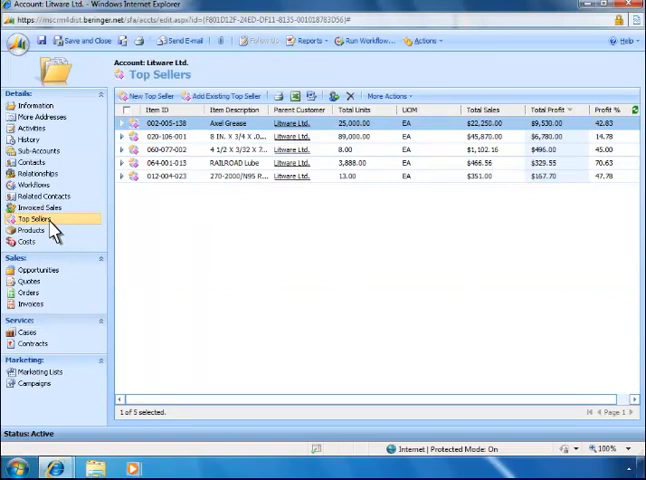
pyautogui.moveTo(310, 85)
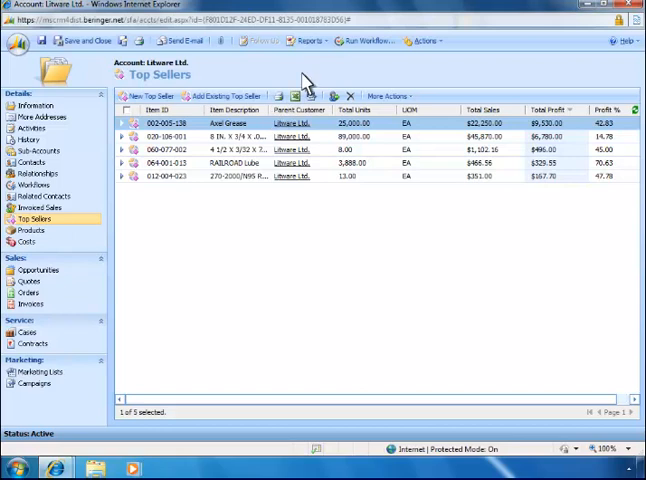
pyautogui.click(307, 40)
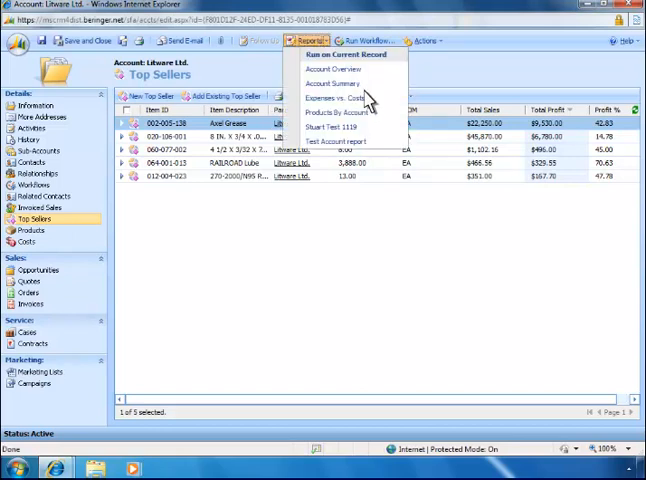
pyautogui.click(348, 112)
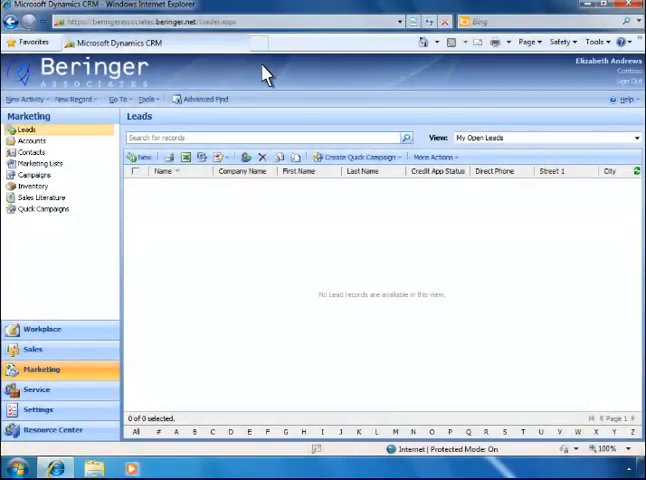
# Run the 'Accounts that purchased 1 SS 304 COUP' Advanced Find and start a quick campaign for all four results.
pyautogui.click(185, 99)
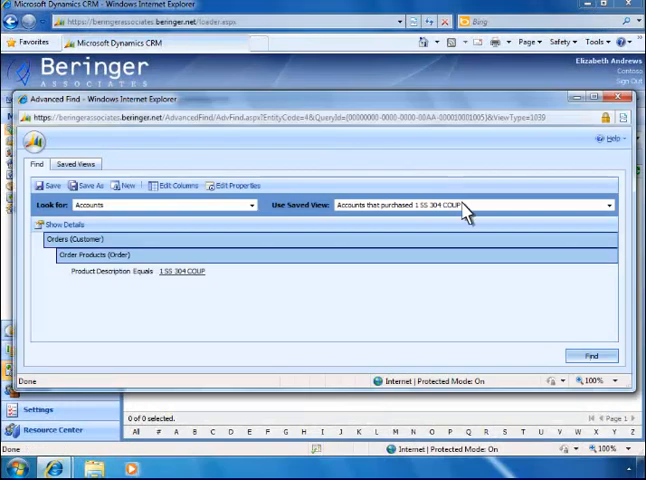
pyautogui.click(592, 356)
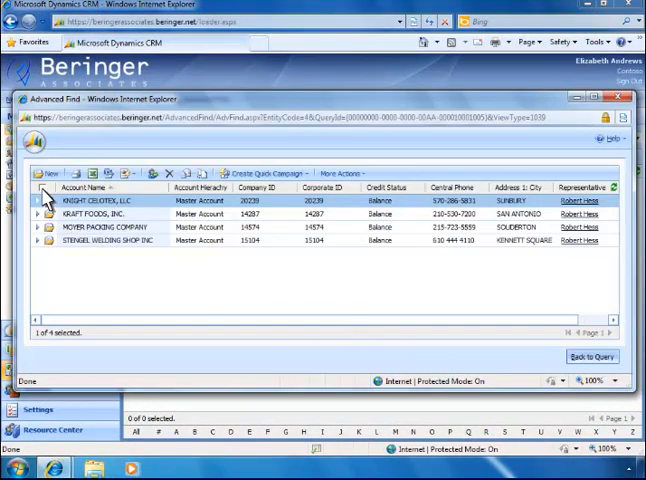
pyautogui.click(42, 188)
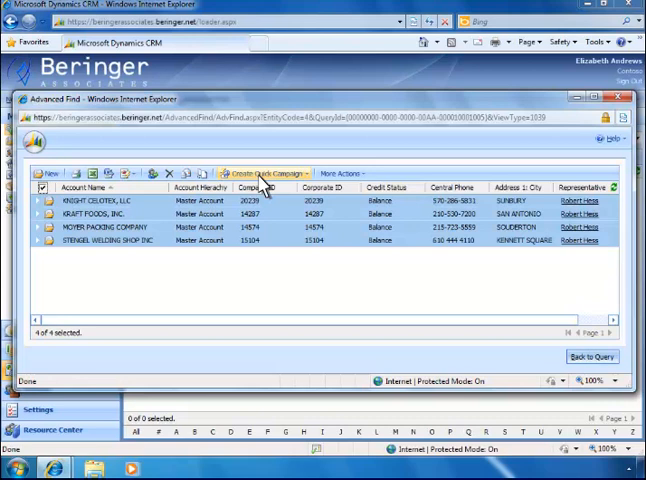
pyautogui.click(262, 172)
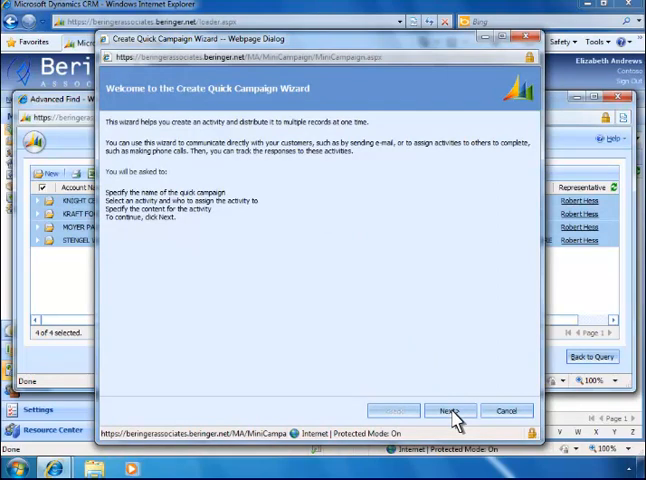
# Advance the wizard with name Cross-Sell SS 304 COUP, e-mail activity owned by record owners, to the summary.
pyautogui.click(450, 410)
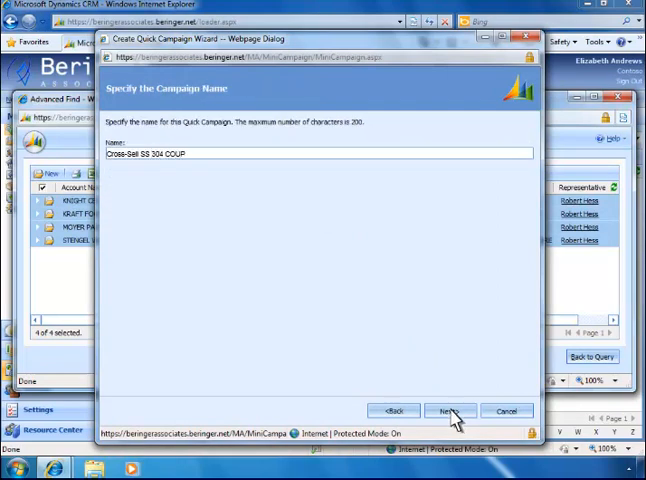
pyautogui.click(451, 410)
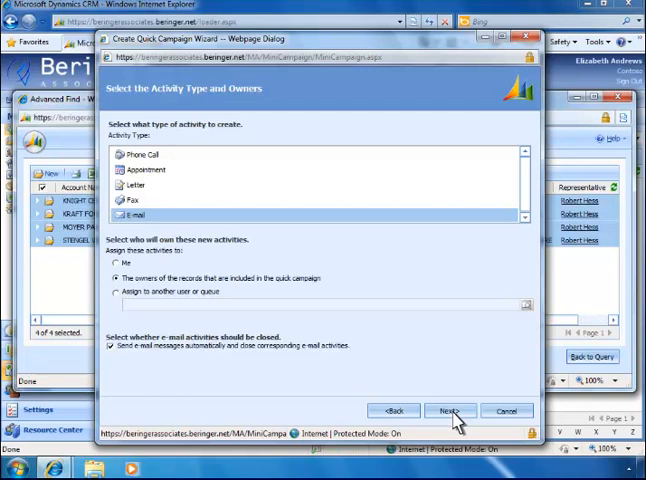
pyautogui.click(450, 410)
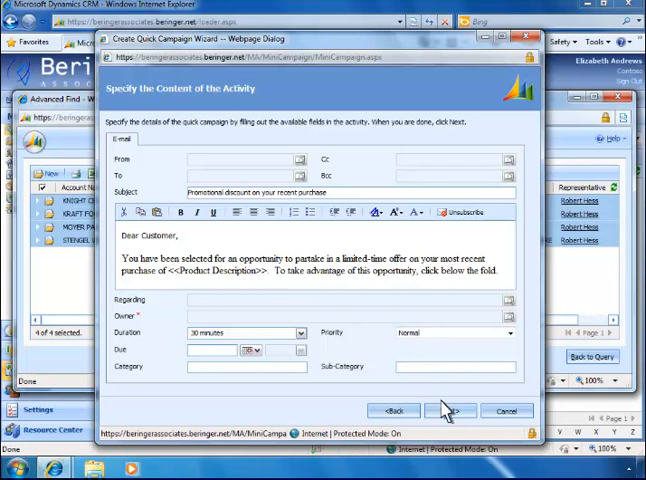
pyautogui.click(450, 410)
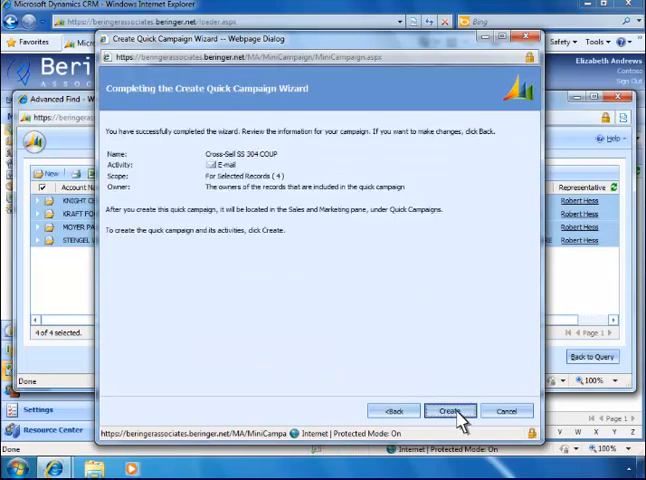